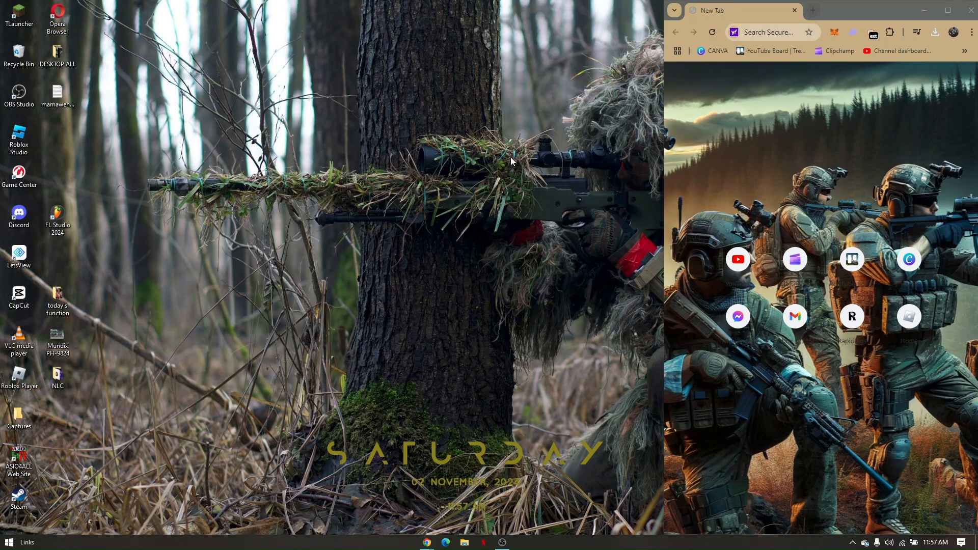
mouse_move(558, 118)
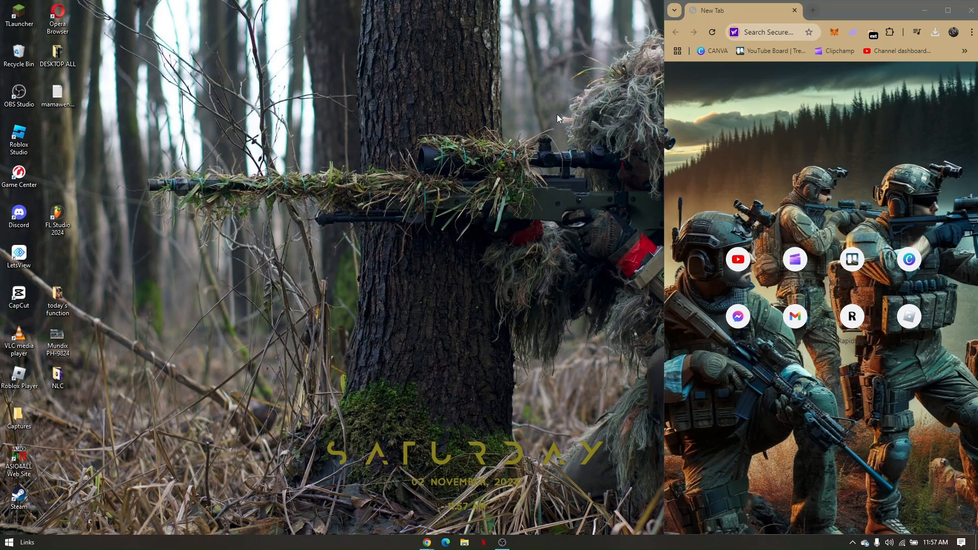
mouse_move(549, 110)
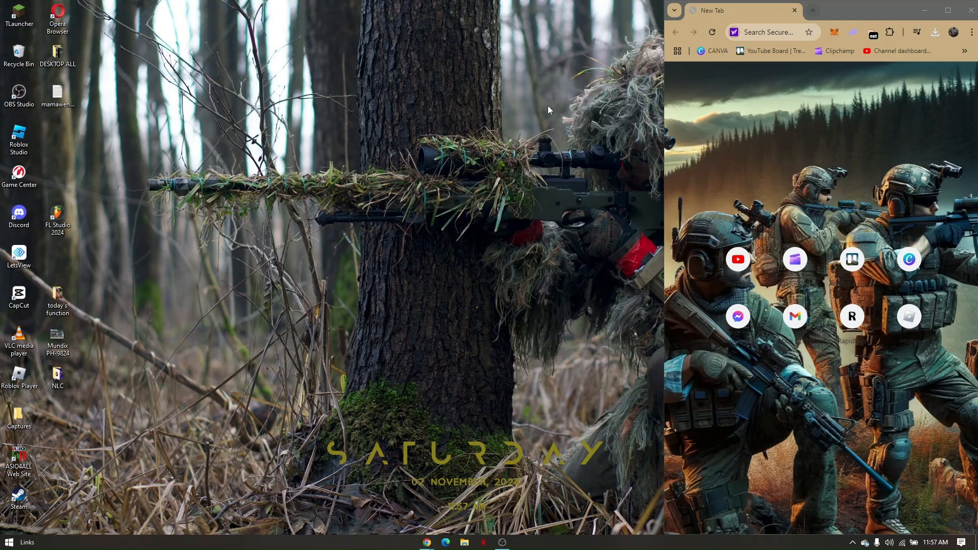
mouse_move(542, 116)
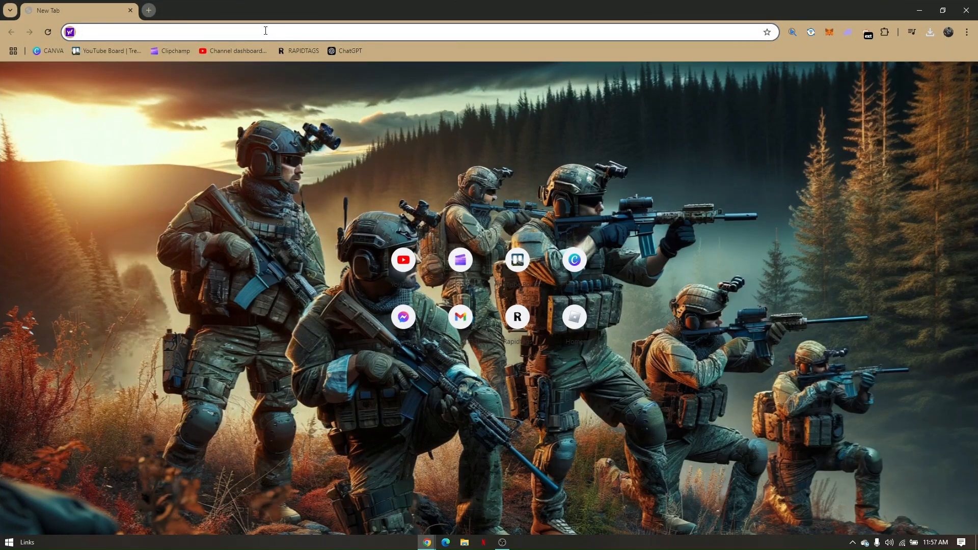
- Search the web for 'obspj' from the address bar to find the OBS Project site
text(obsp)
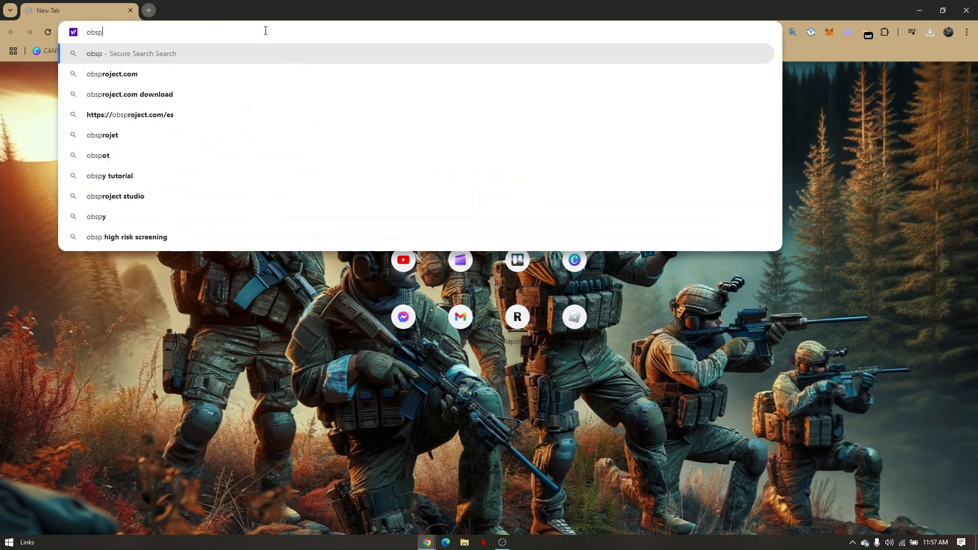
text(j)
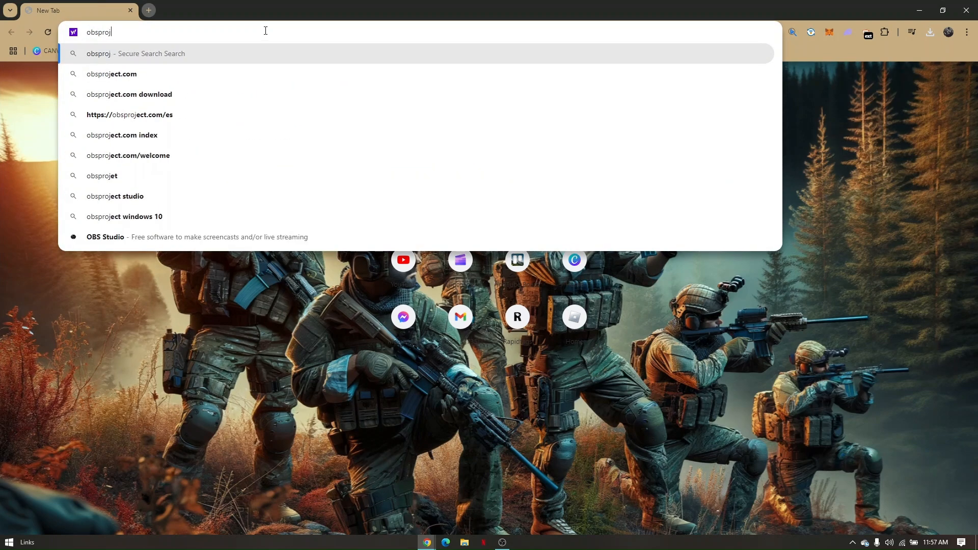
key(Return)
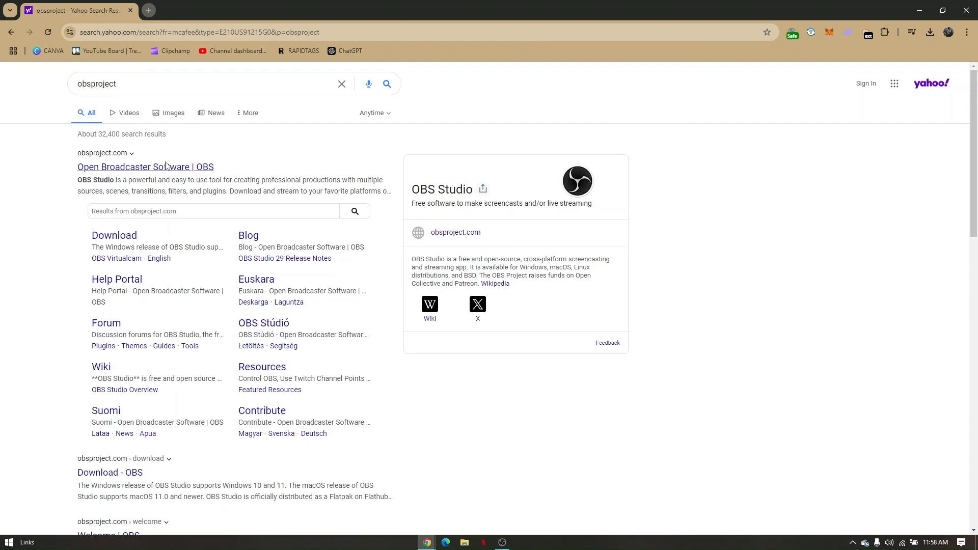
- Open the 'Open Broadcaster Software | OBS' result, obsproject.com, in a new tab
click(144, 167)
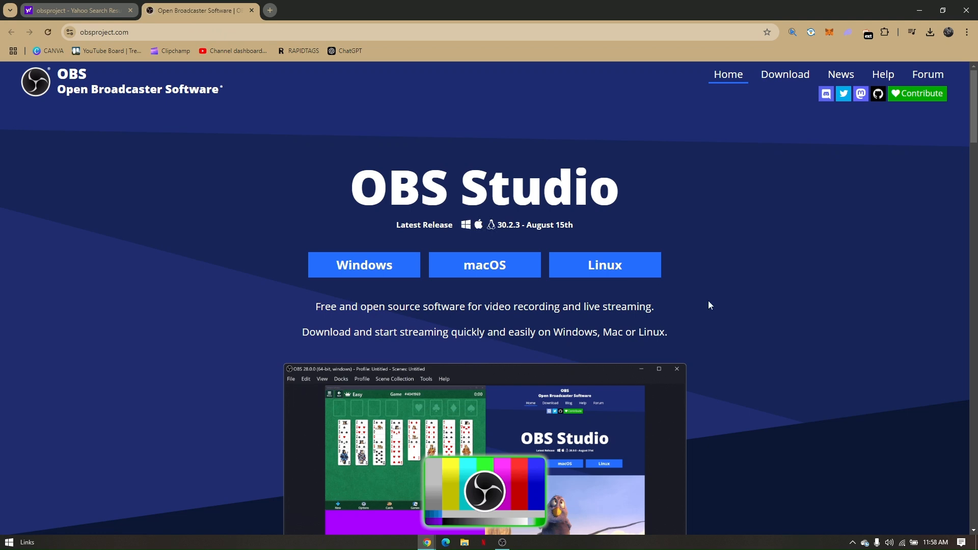
mouse_move(556, 300)
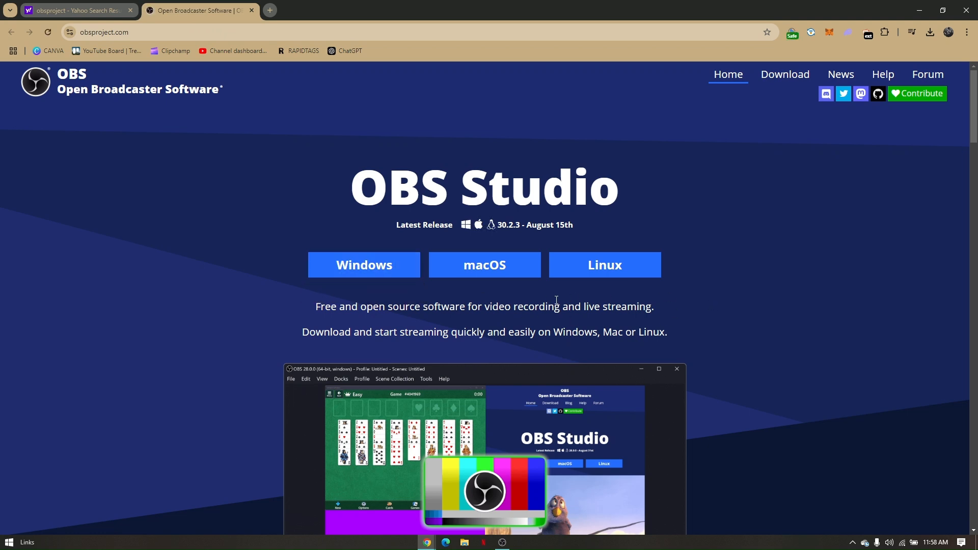
mouse_move(476, 287)
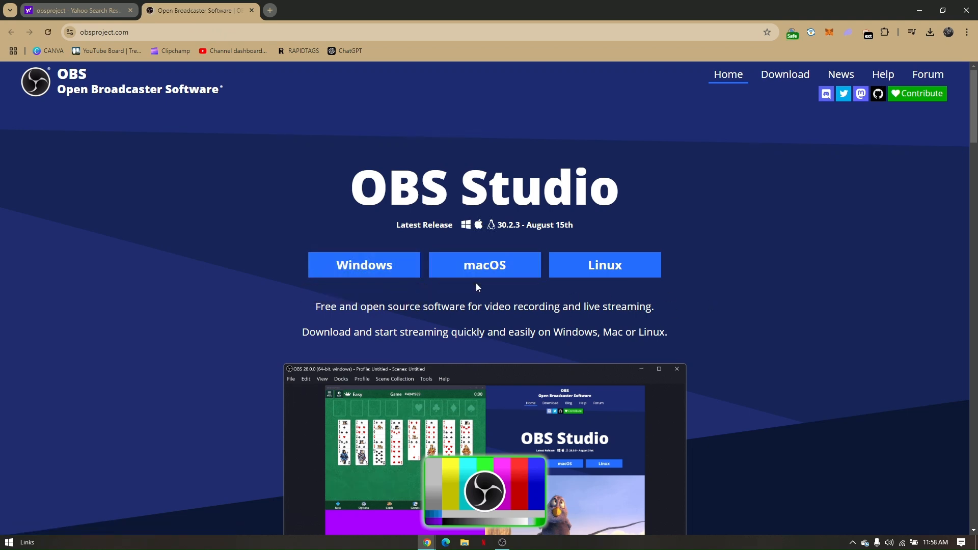
mouse_move(514, 245)
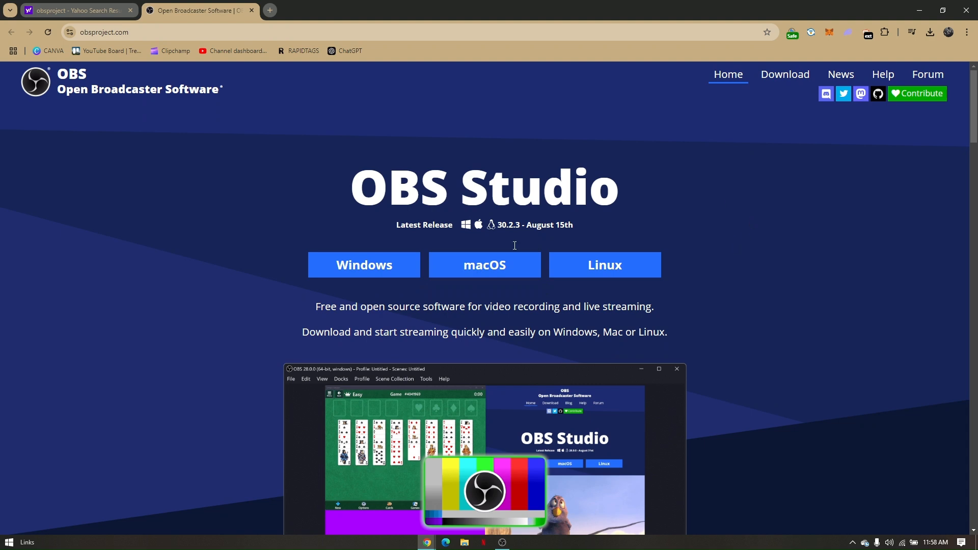
click(603, 265)
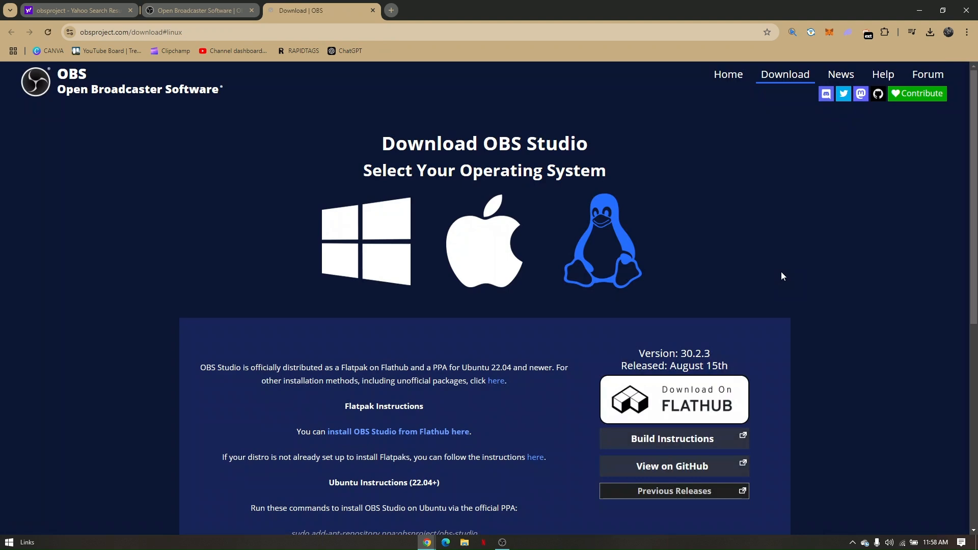
scroll(down, 3)
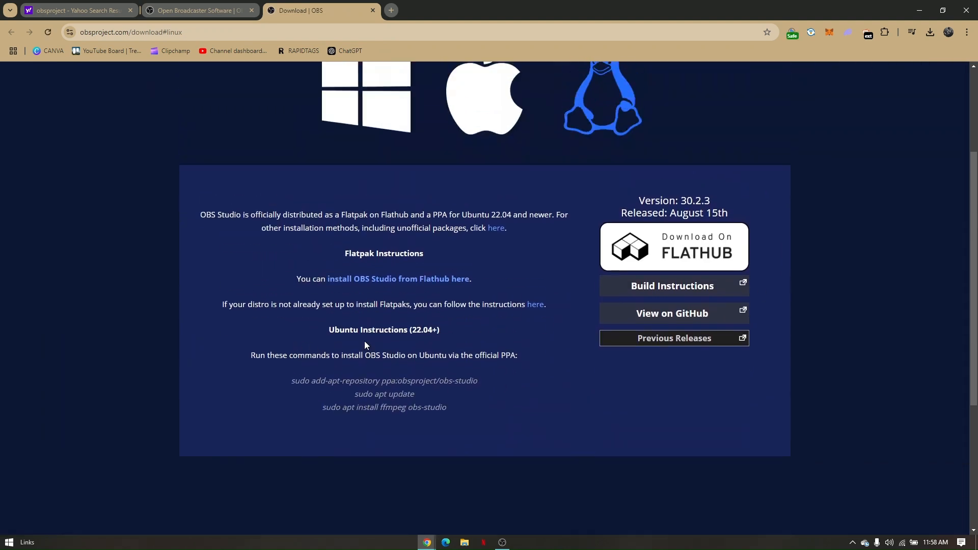
mouse_move(376, 296)
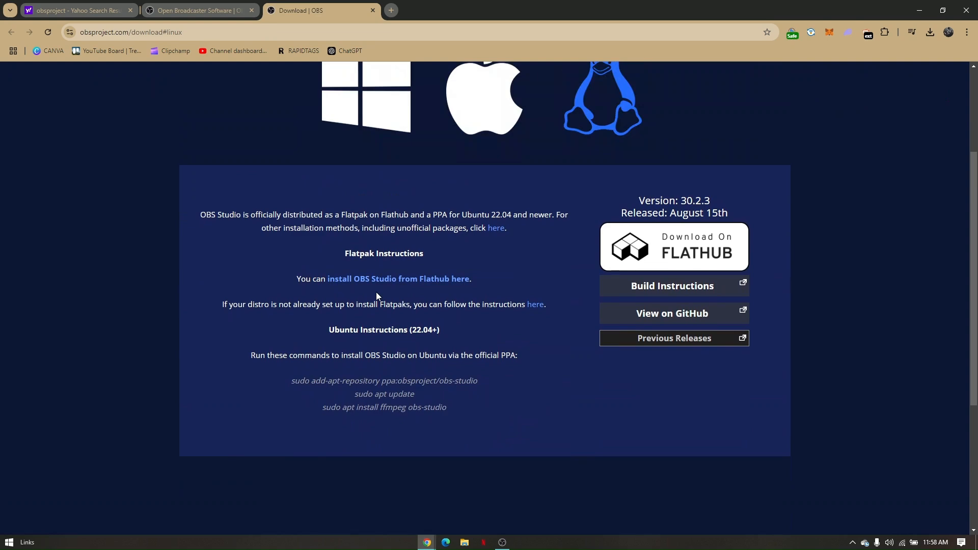
scroll(down, 3)
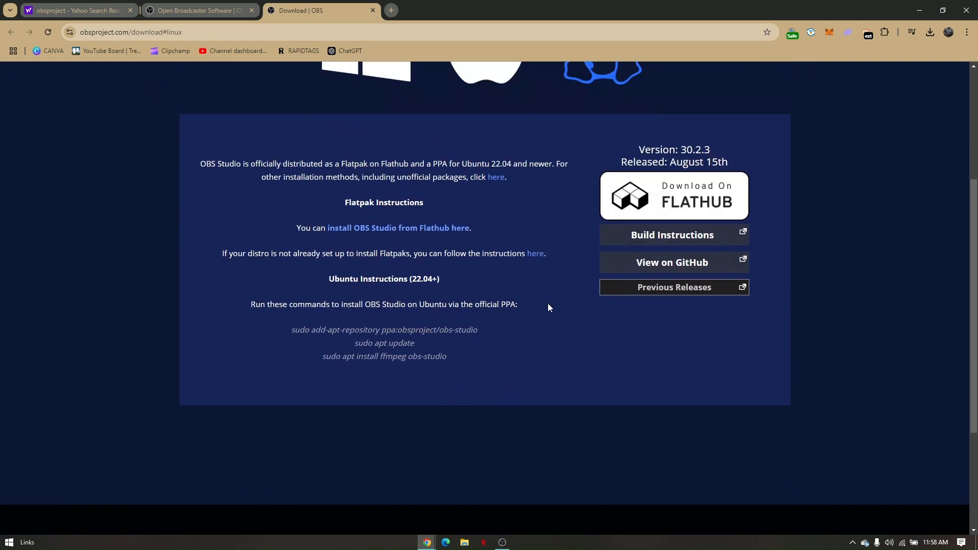
scroll(up, 3)
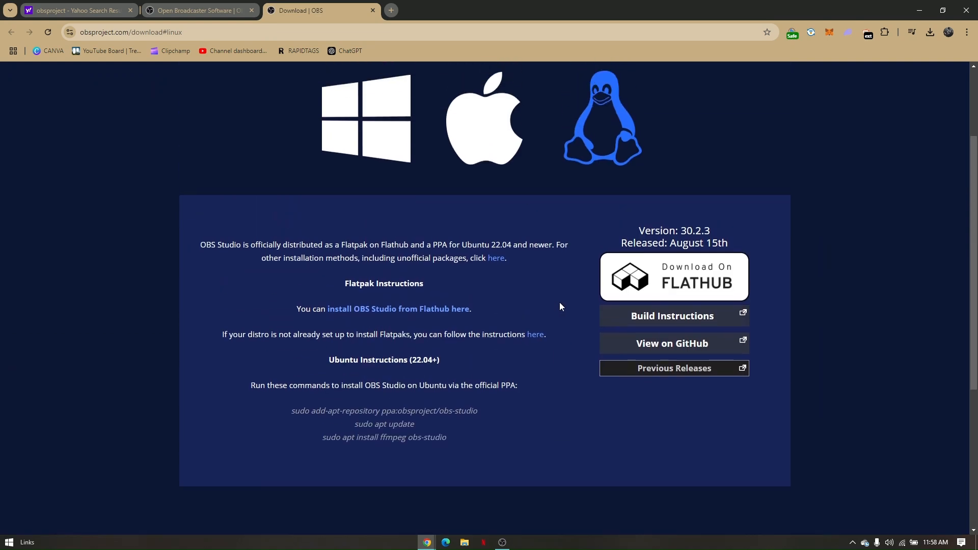
mouse_move(507, 317)
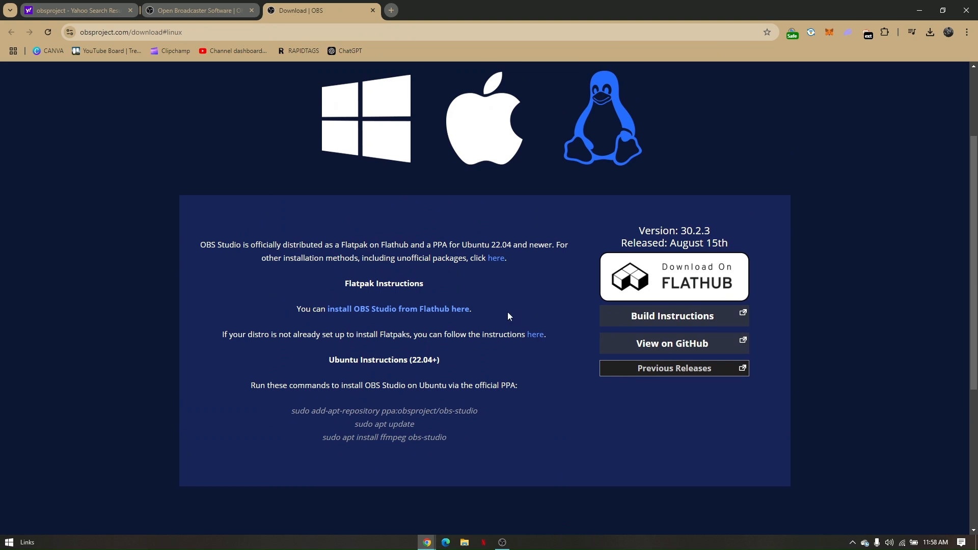
mouse_move(365, 314)
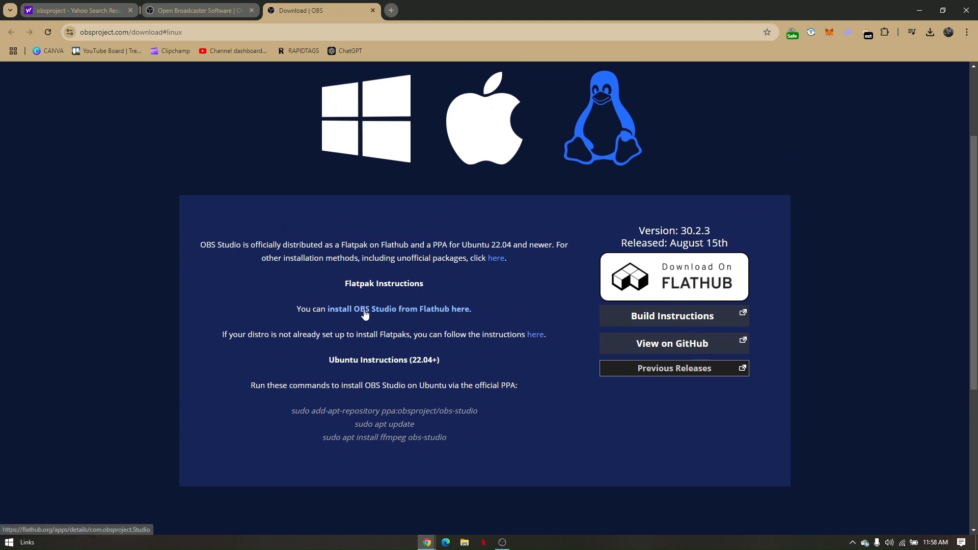
mouse_move(405, 326)
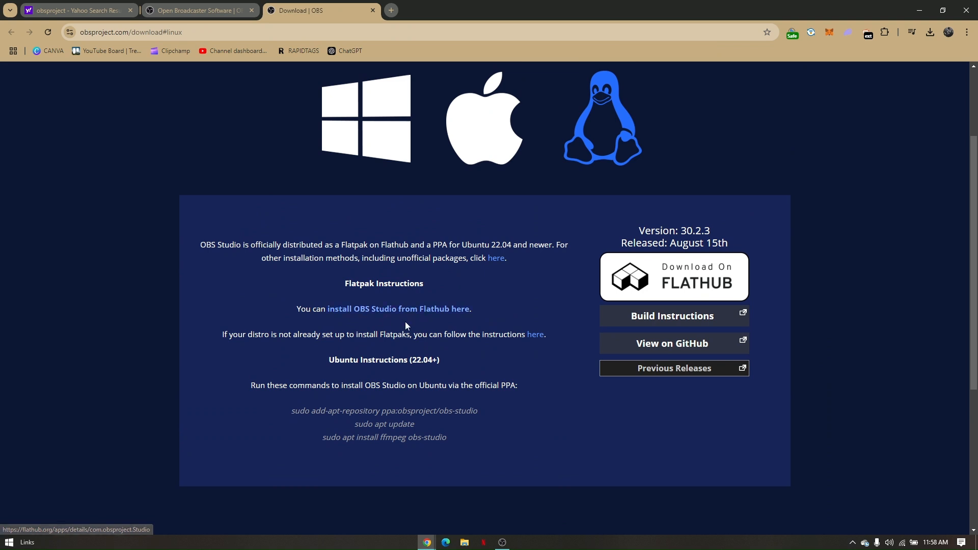
scroll(up, 3)
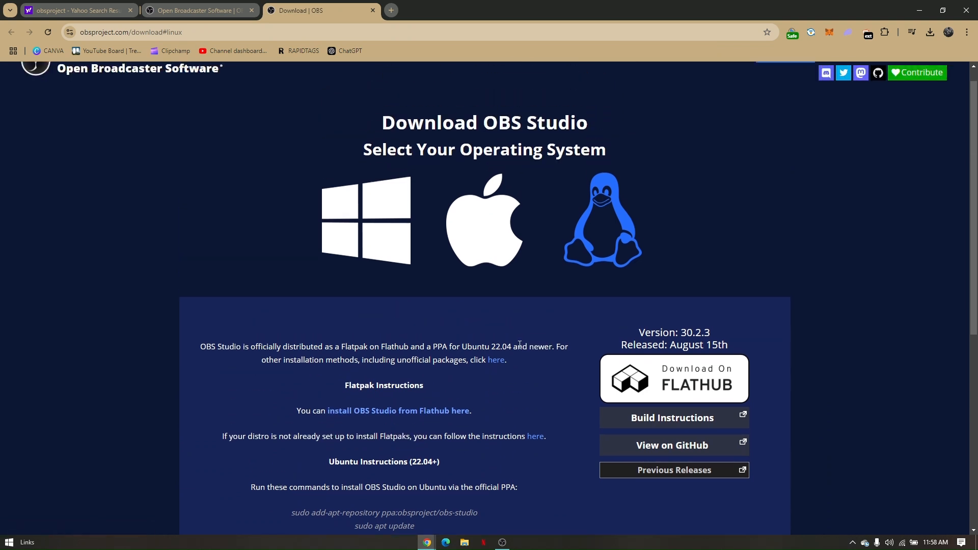
scroll(down, 3)
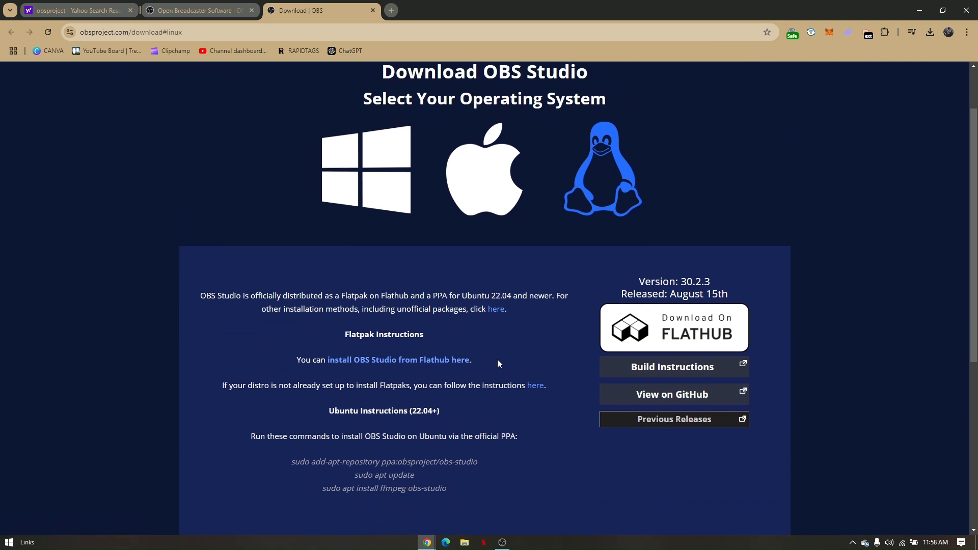
mouse_move(423, 263)
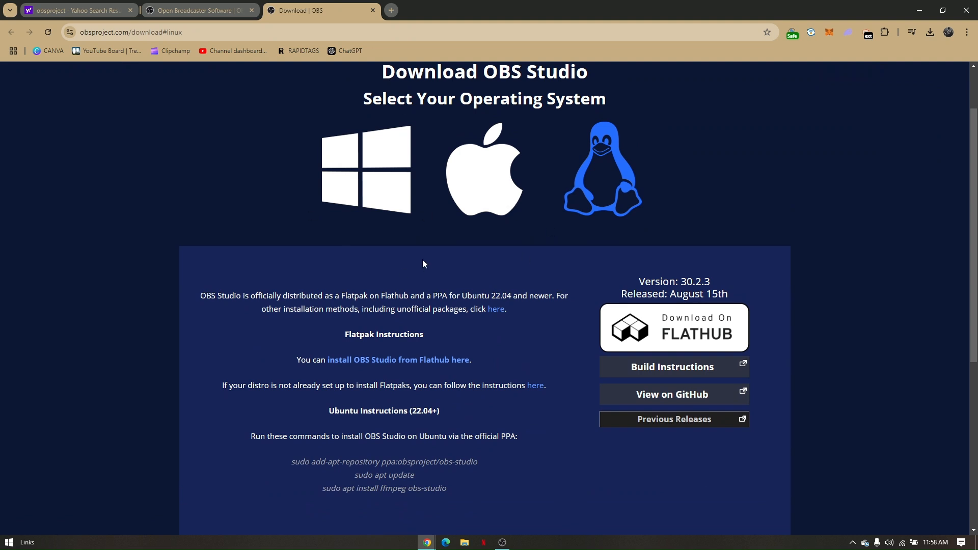
mouse_move(475, 437)
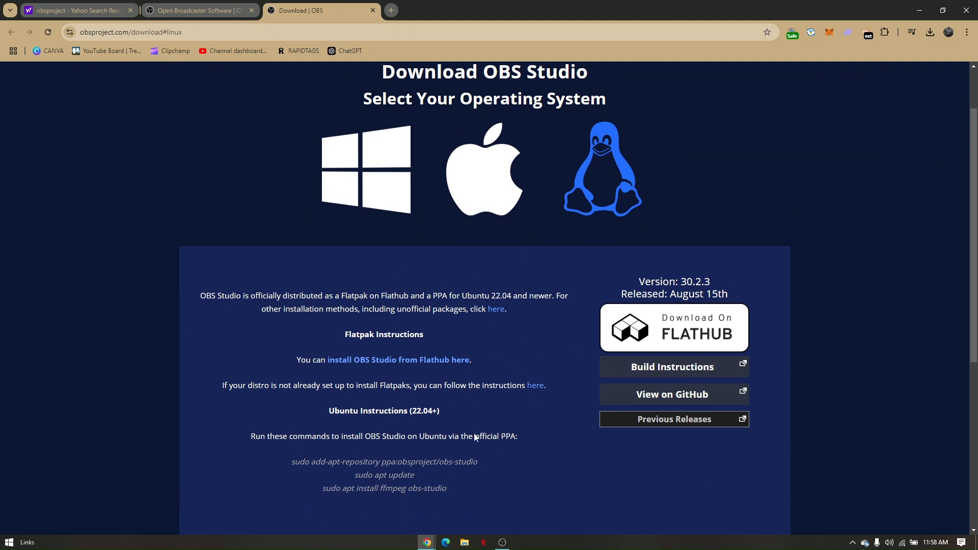
mouse_move(380, 360)
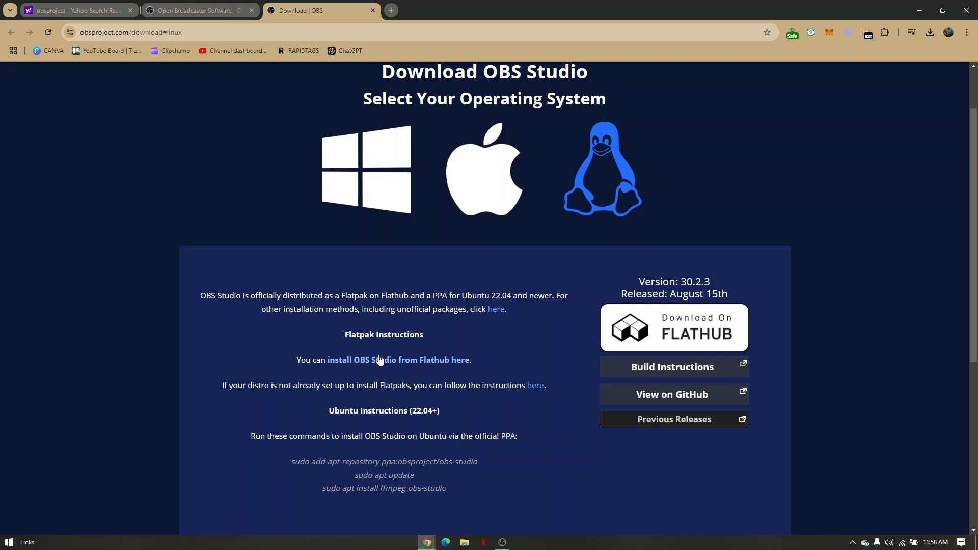
scroll(up, 3)
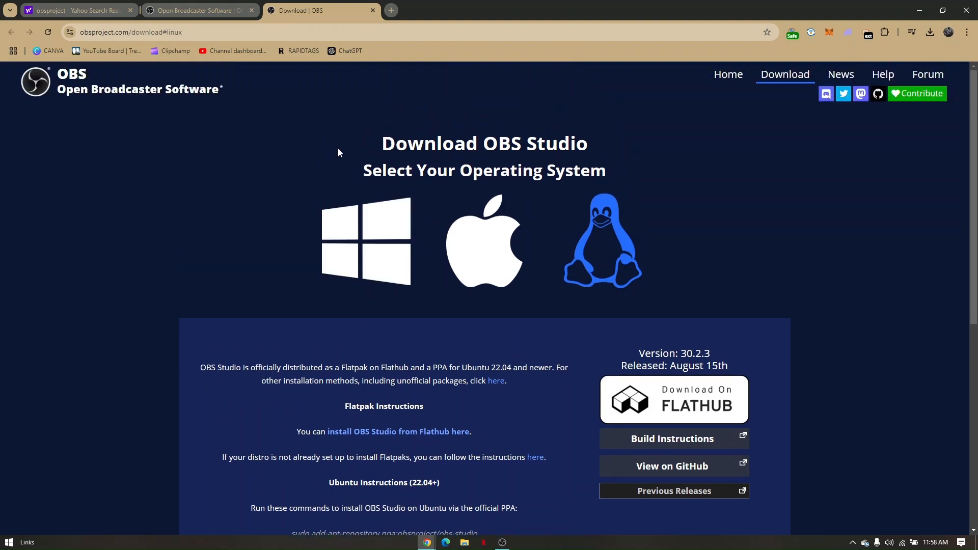
mouse_move(349, 108)
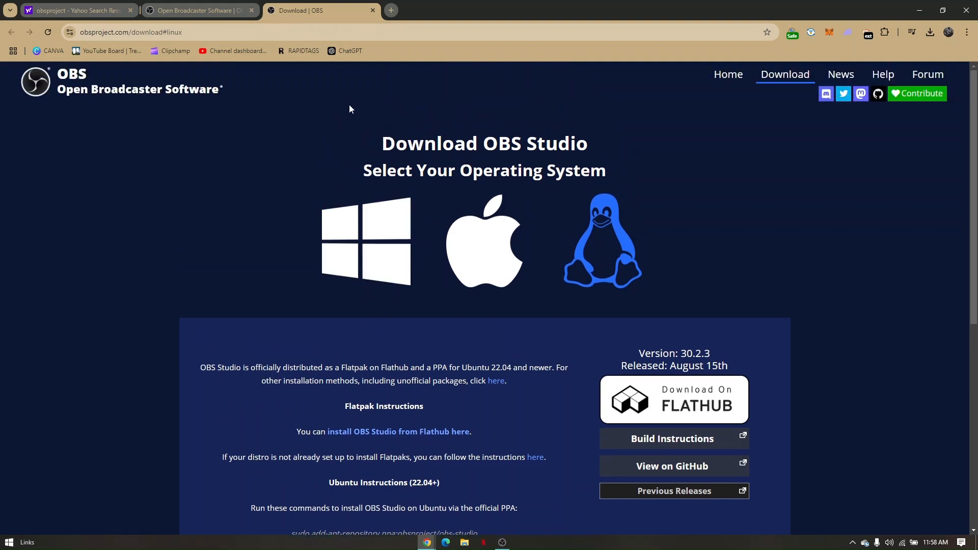
mouse_move(391, 10)
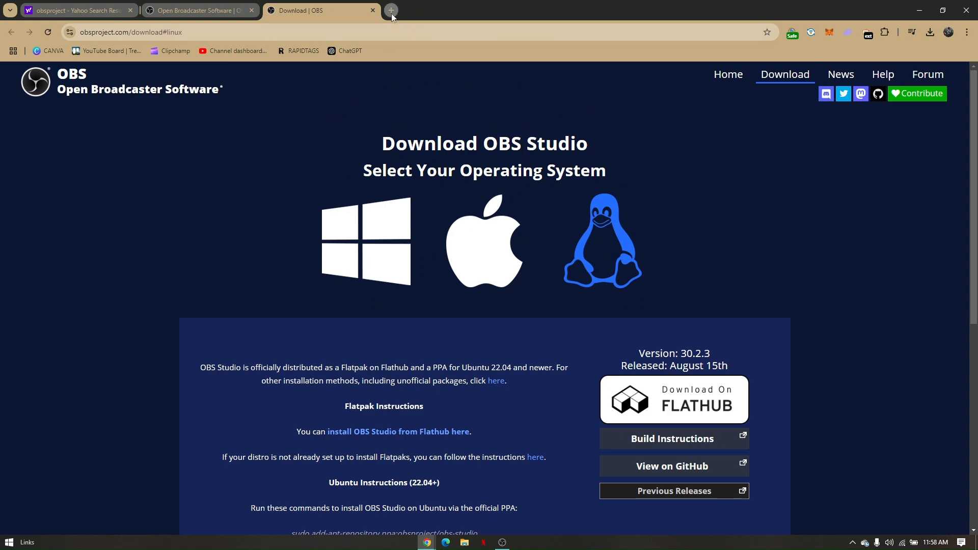
- In a new tab, go to the Chrome Web Store from the 'chrome webstore' Yahoo results
click(391, 10)
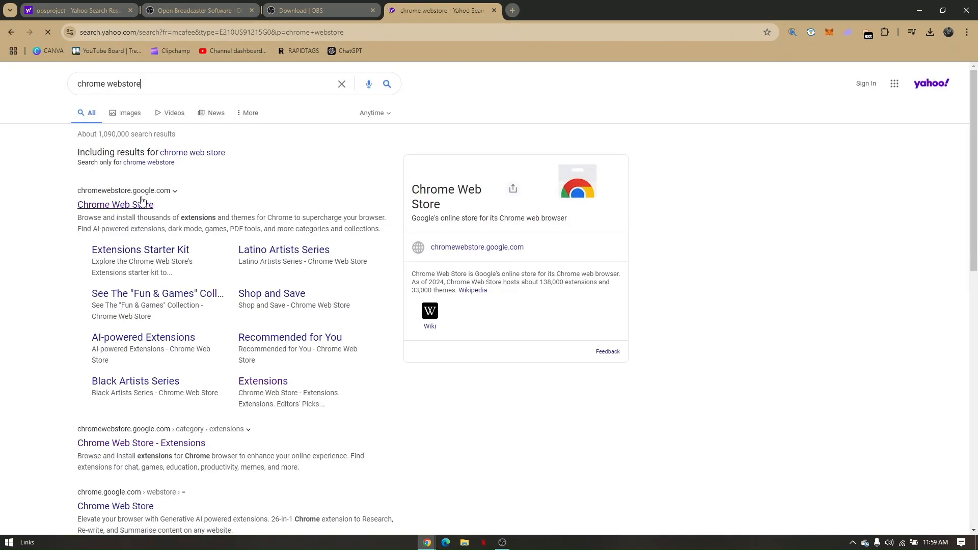
click(116, 203)
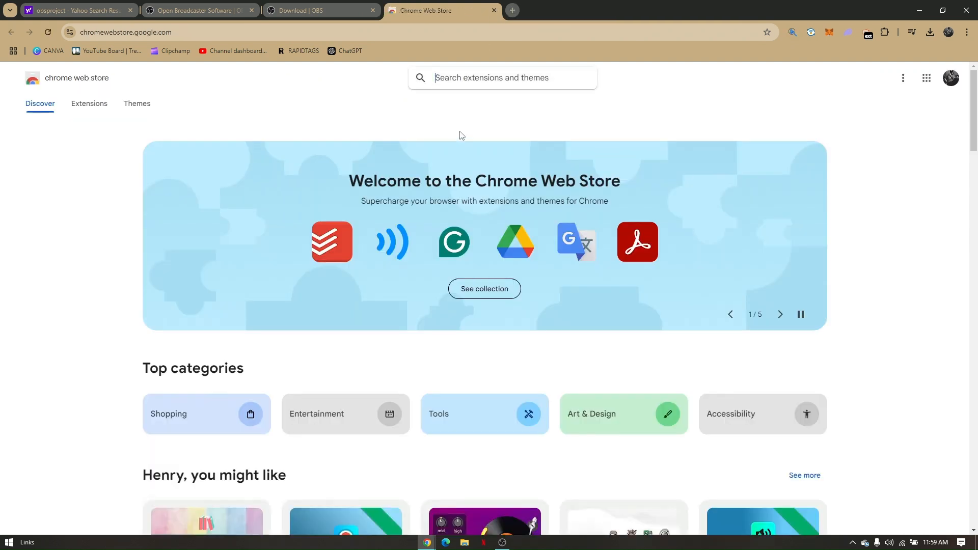
- Enter 'stream labs' in the Chrome Web Store search box without submitting it
click(499, 78)
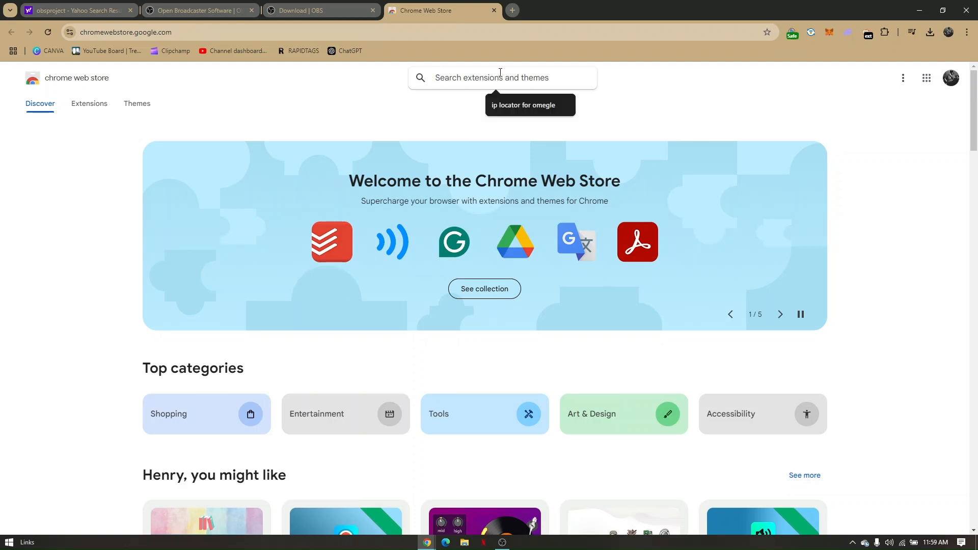
text(stream labs)
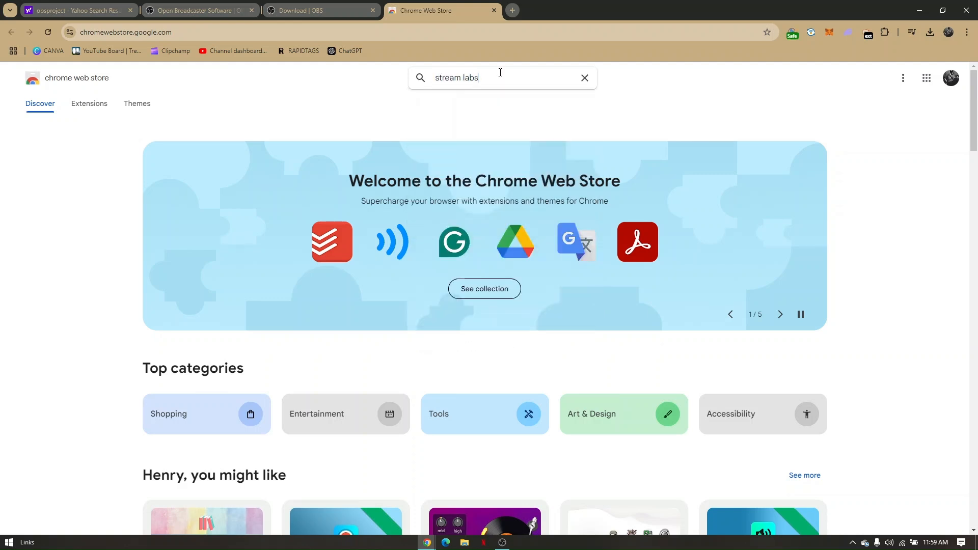
click(779, 314)
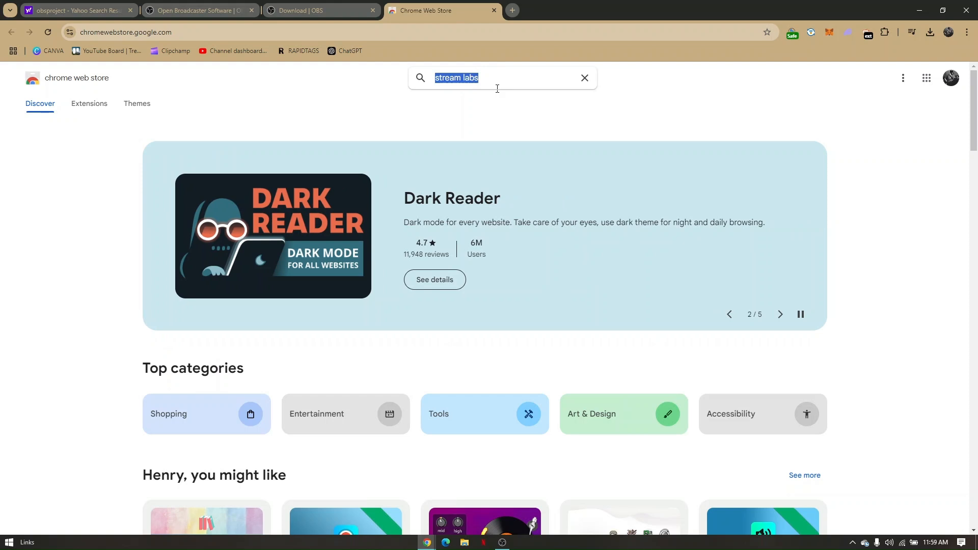
mouse_move(508, 67)
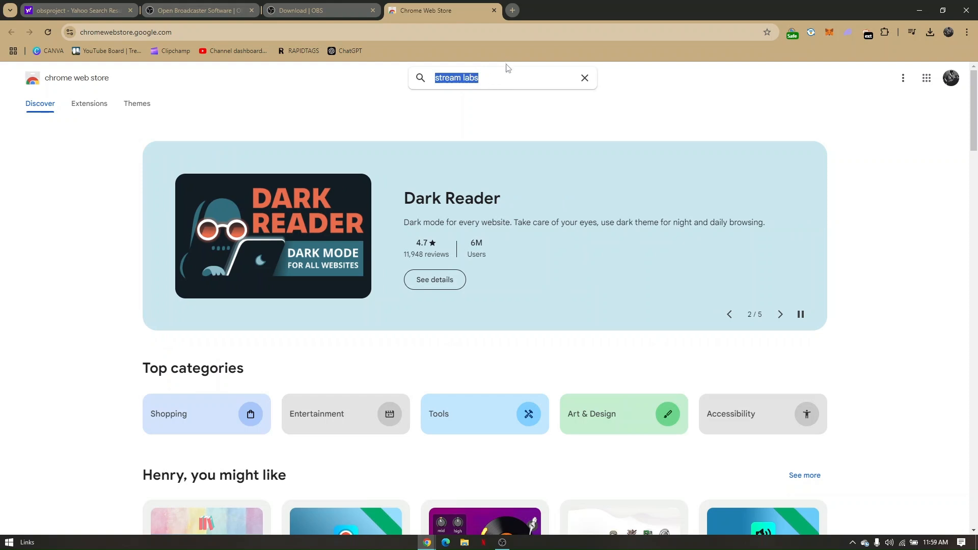
click(461, 77)
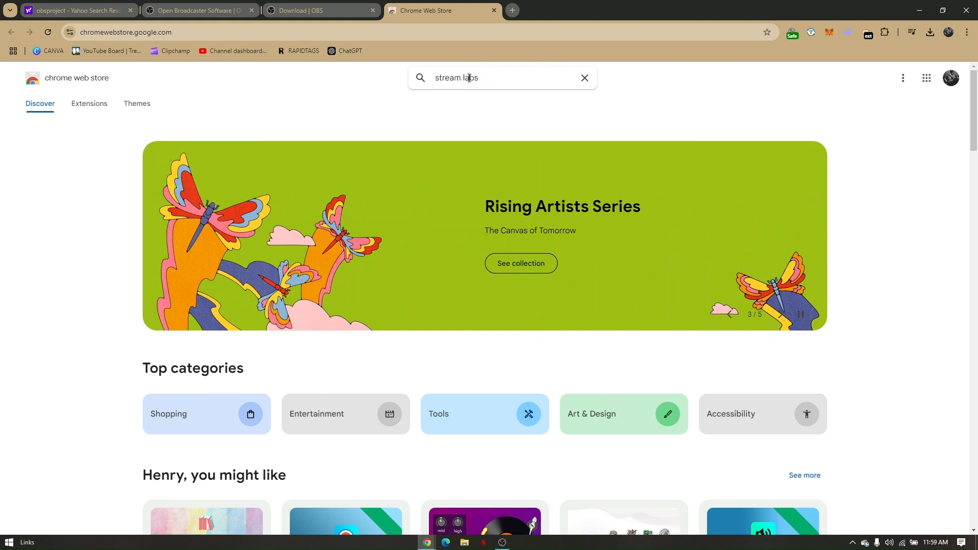
mouse_move(471, 108)
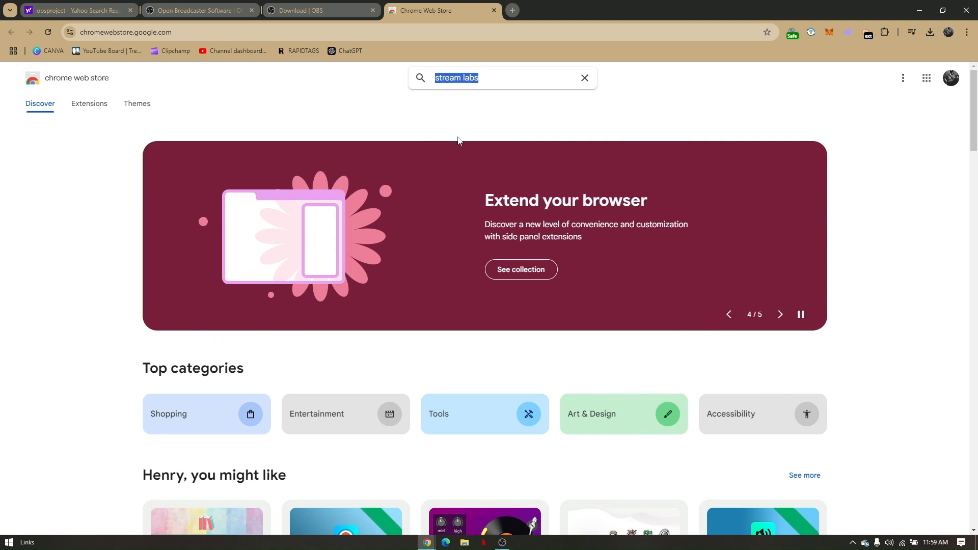
mouse_move(695, 131)
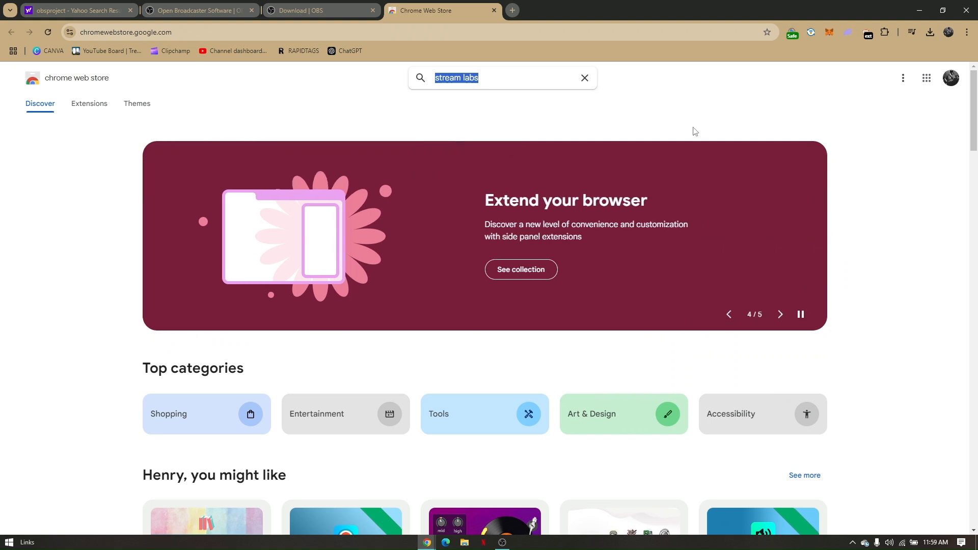
mouse_move(715, 108)
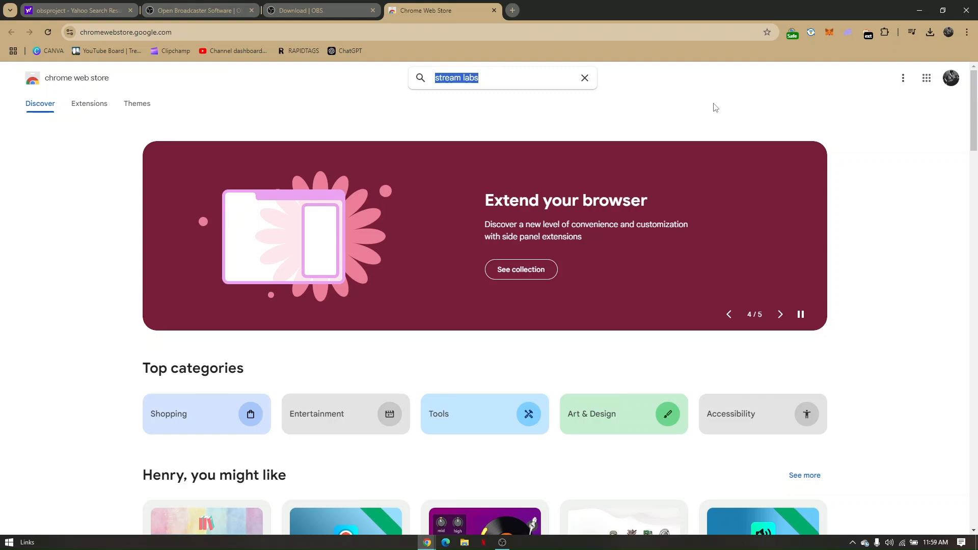